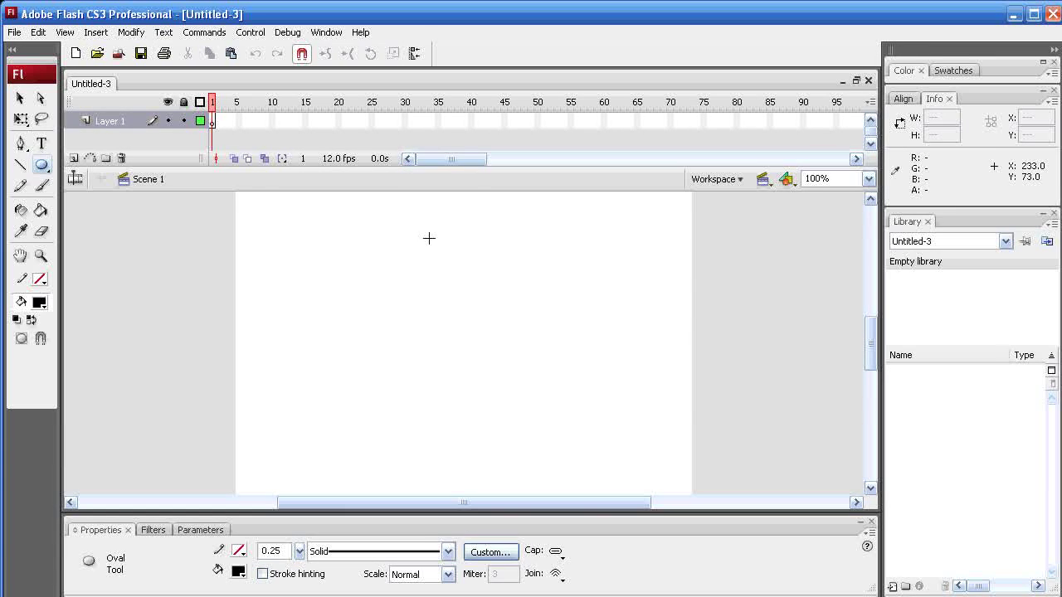
mouse_move(471, 263)
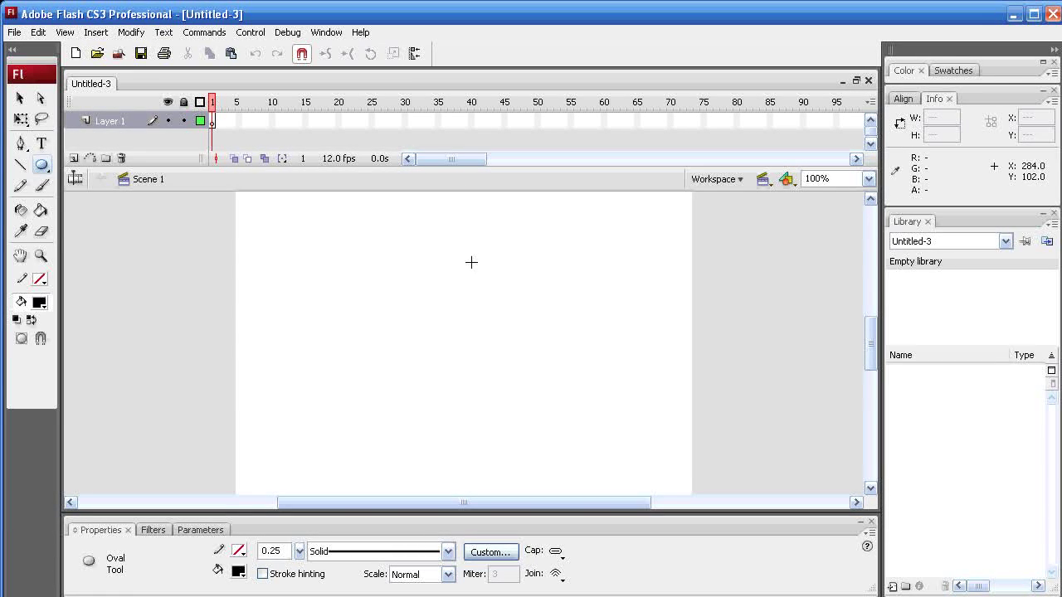
mouse_move(463, 323)
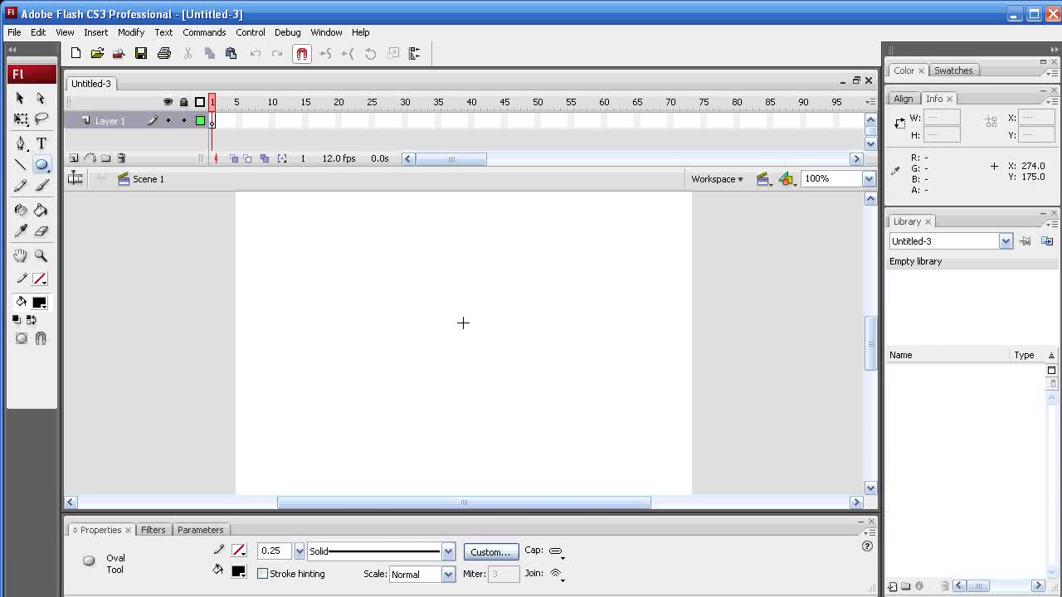
mouse_move(395, 278)
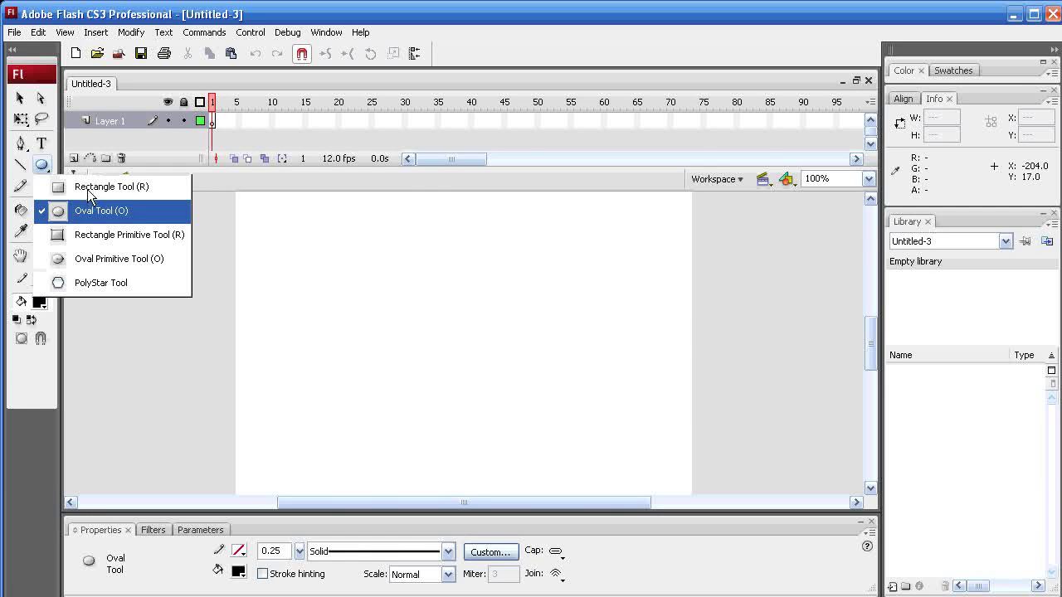
- Draw a black square near the stage centre with the Rectangle Tool and select it
left_click(113, 186)
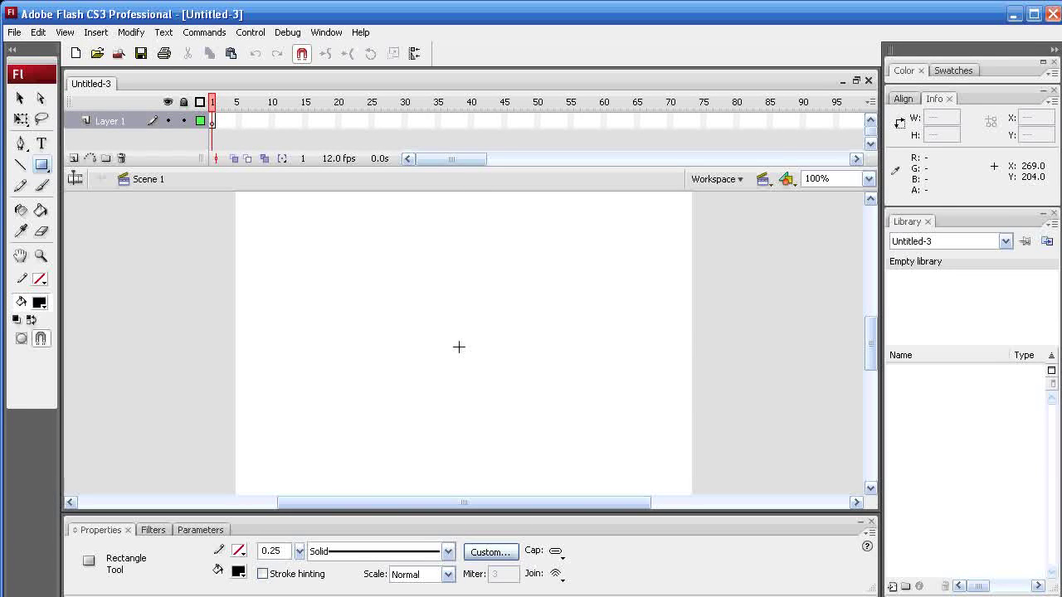
mouse_move(455, 340)
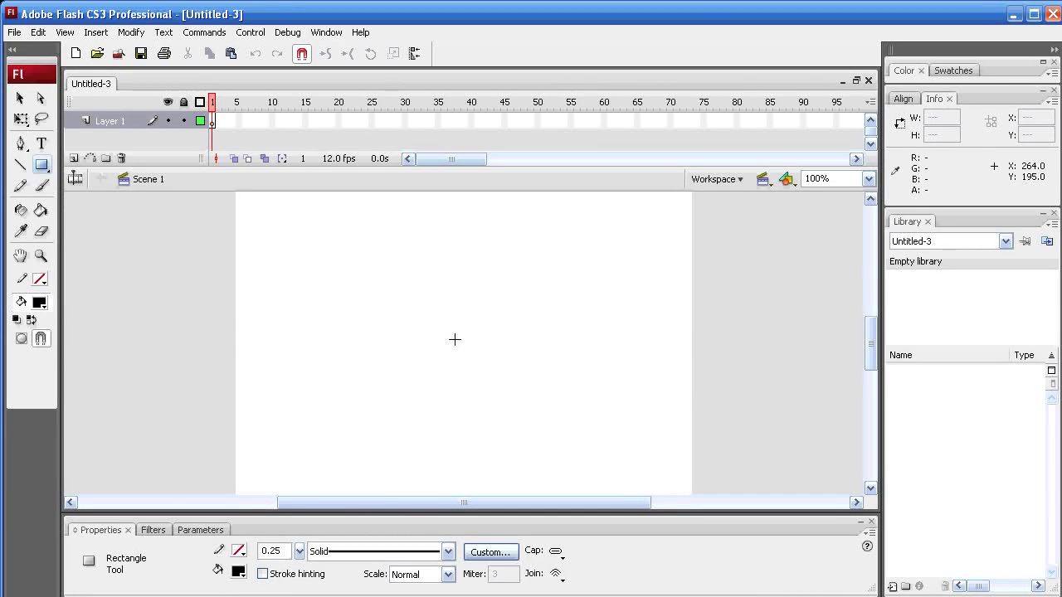
left_click_drag(395, 276, 514, 403)
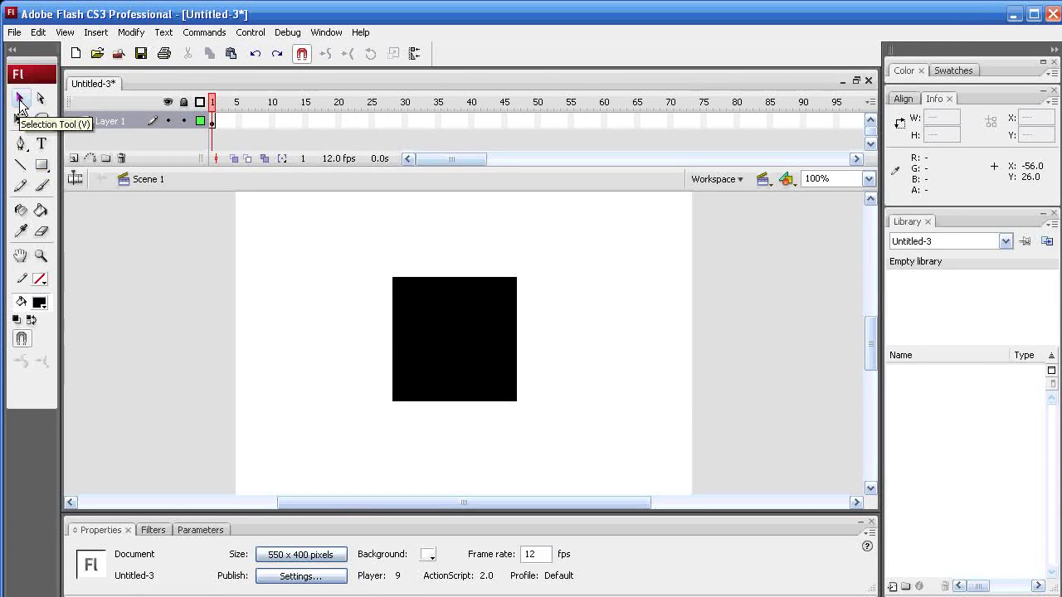
left_click(455, 339)
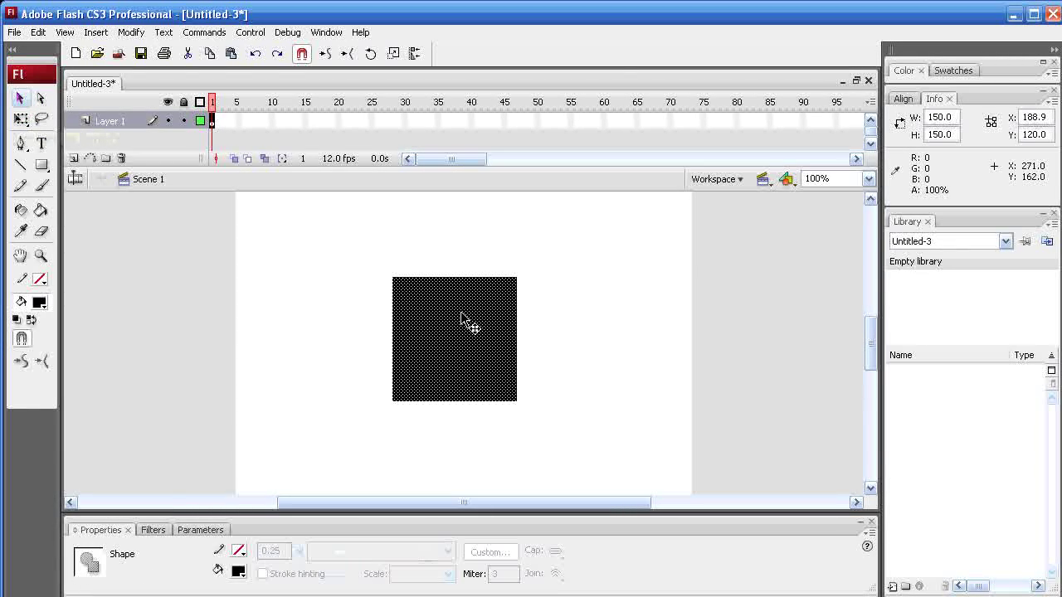
mouse_move(190, 92)
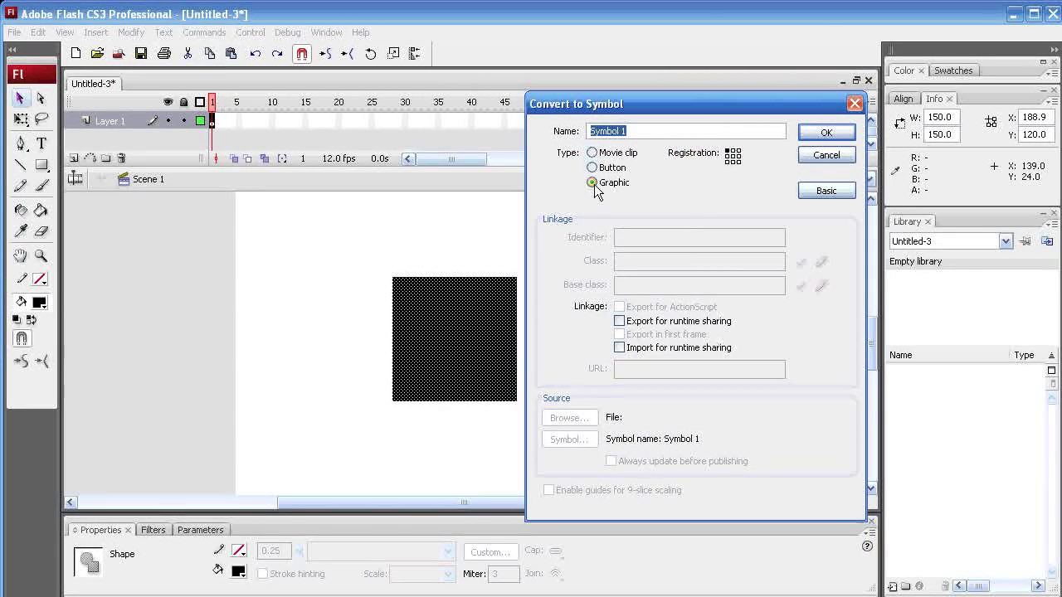
- Convert the black square into a Graphic symbol named 'square'
type("s")
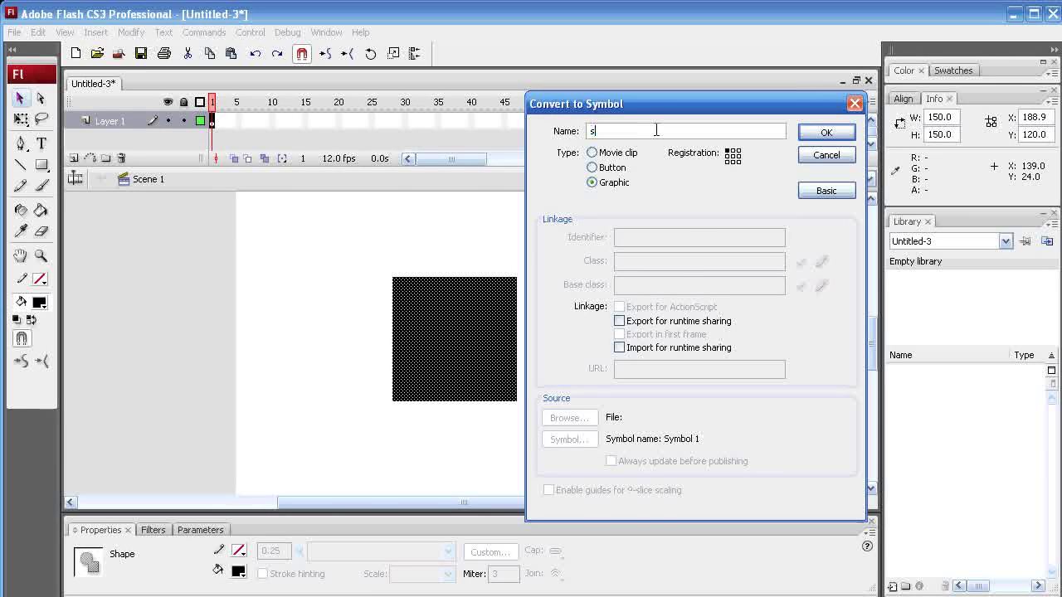
type("square")
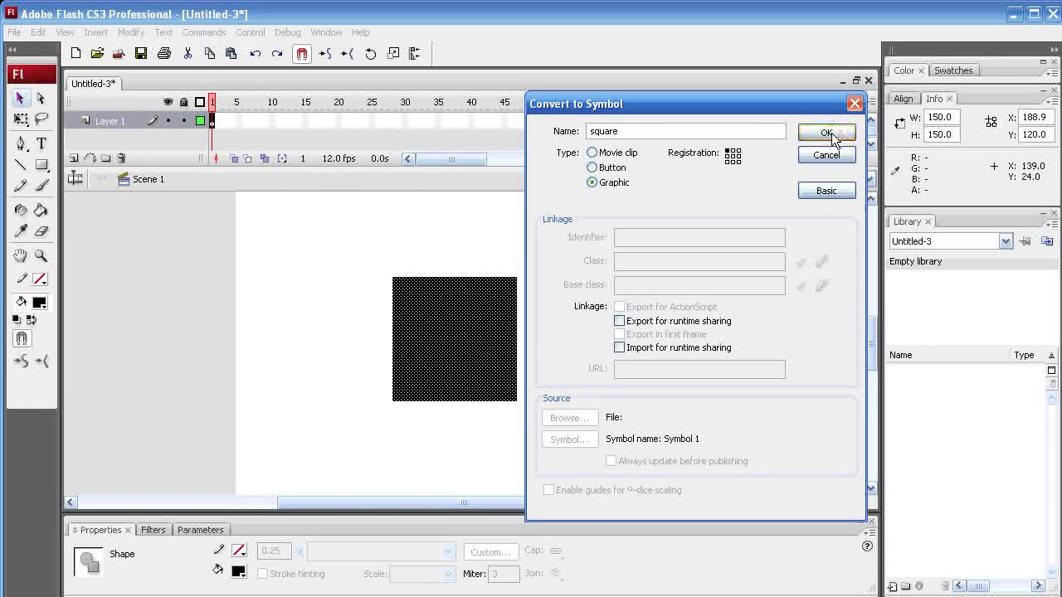
left_click(826, 133)
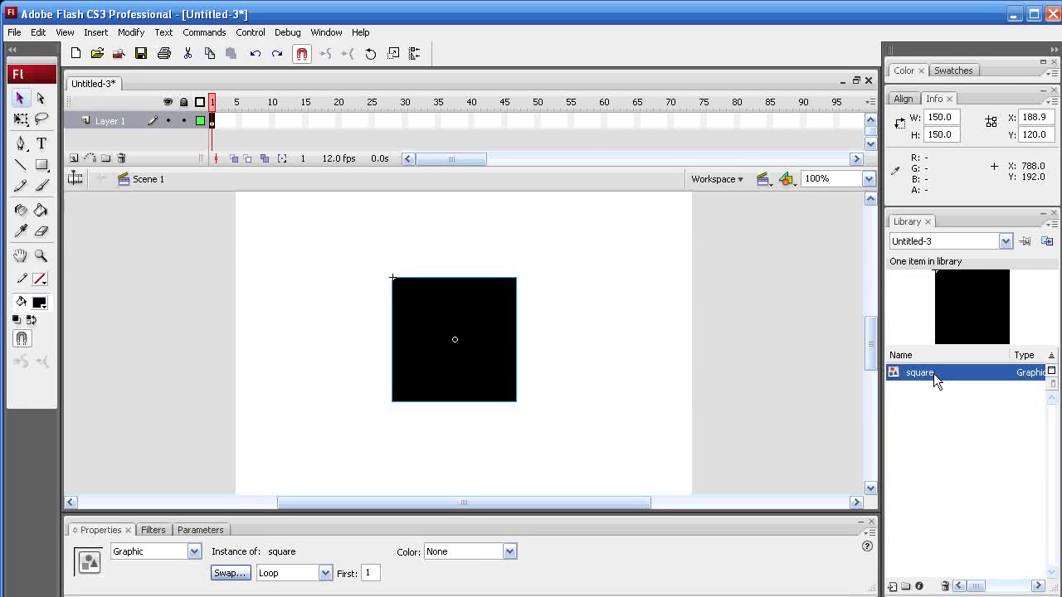
mouse_move(34, 163)
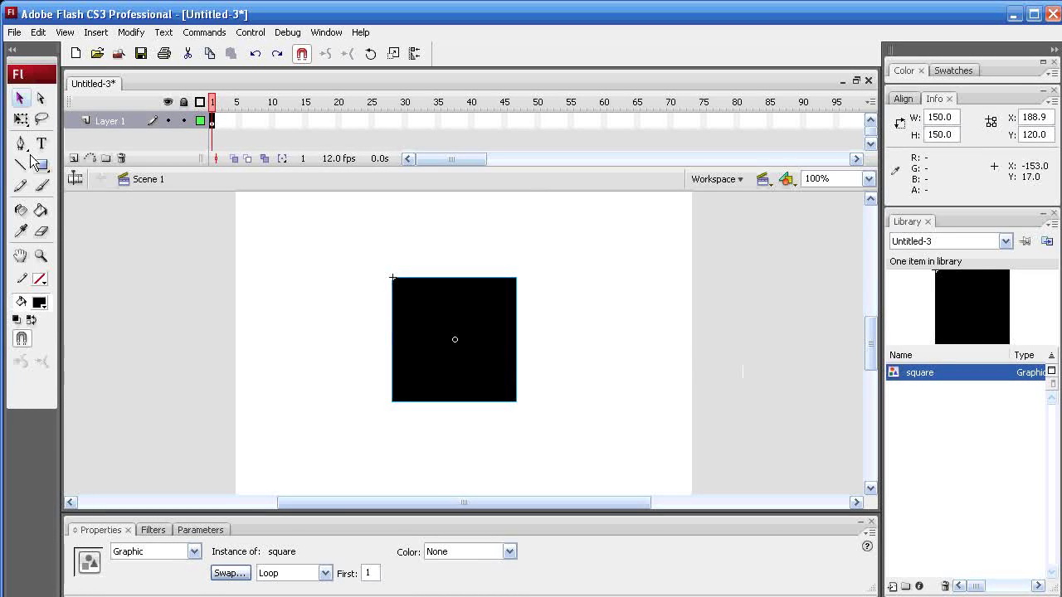
- Add a new layer and draw a large red circle over the square with the Oval Tool
left_click(76, 160)
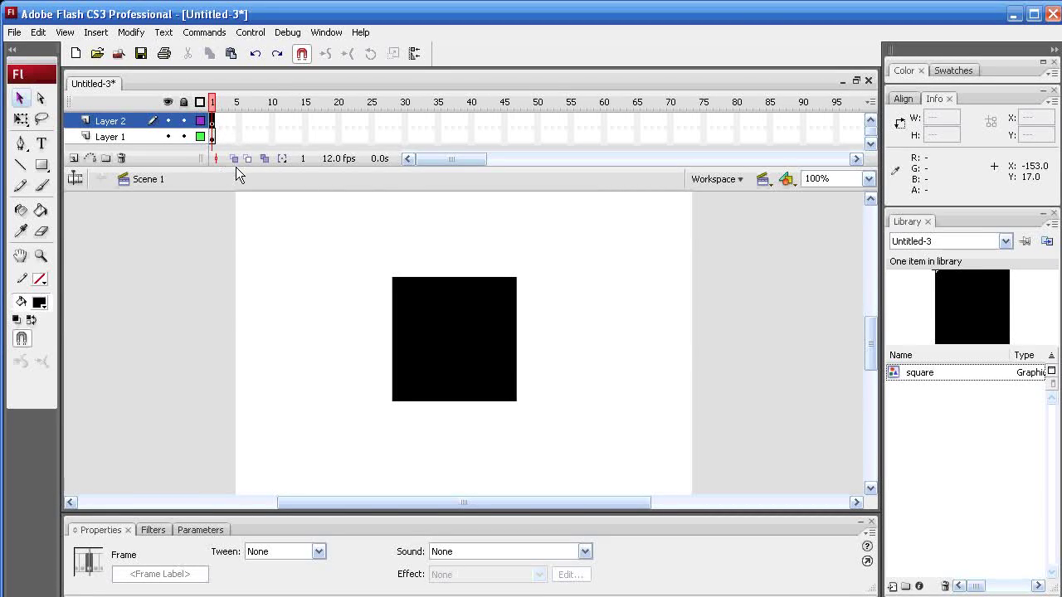
left_click(42, 164)
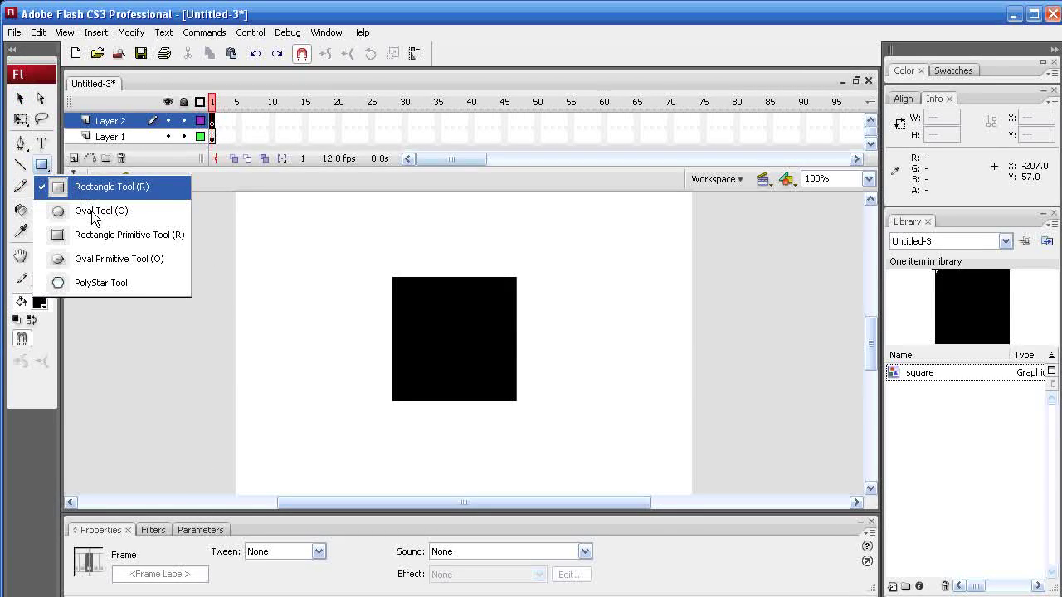
left_click(99, 209)
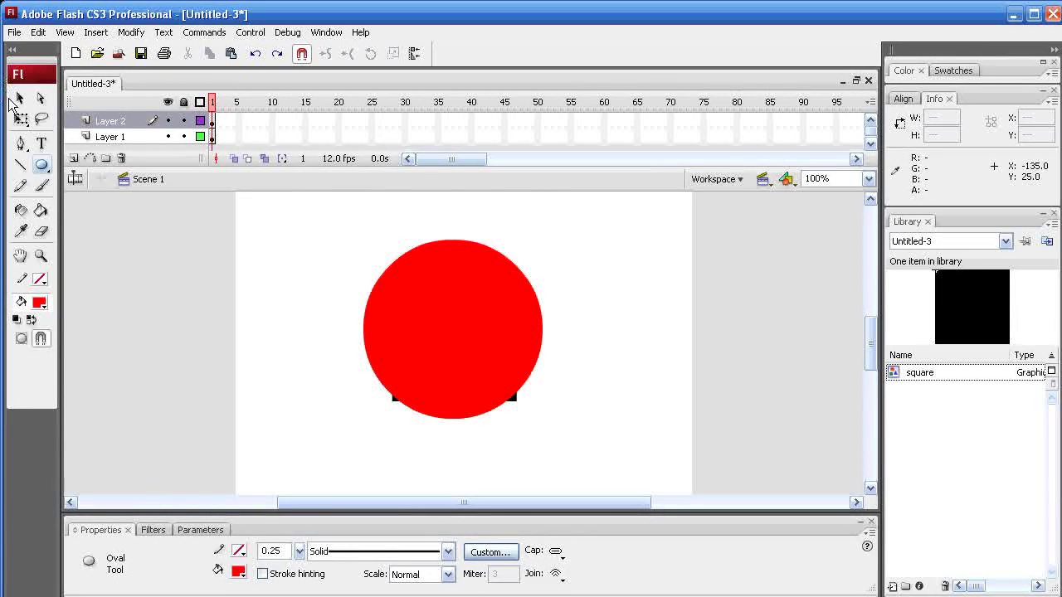
left_click(453, 328)
type("cicl")
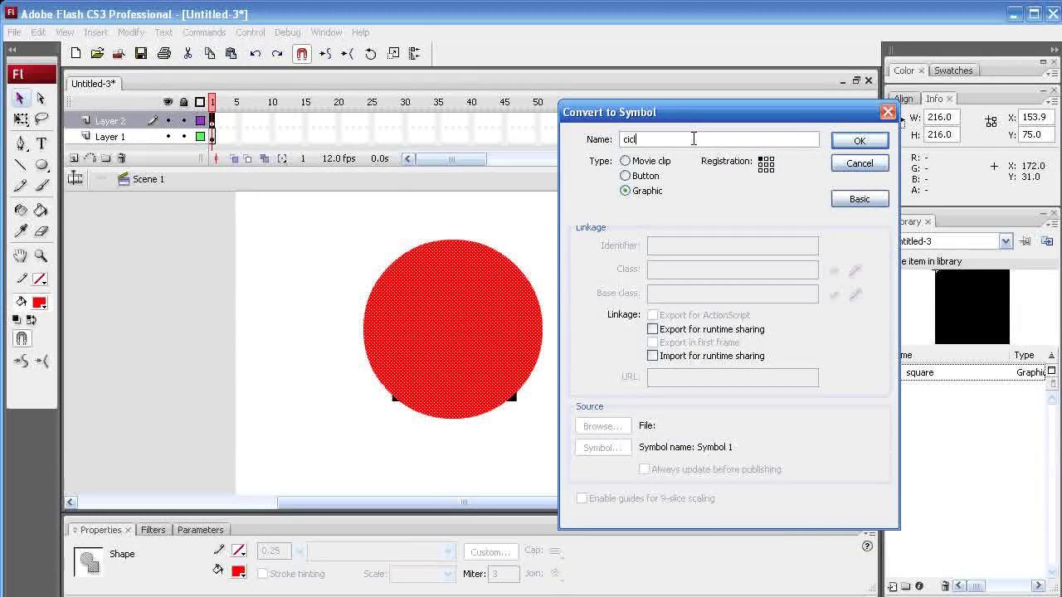
- Convert the red circle into a Graphic symbol named 'circle' and review both library items
key("BackSpace")
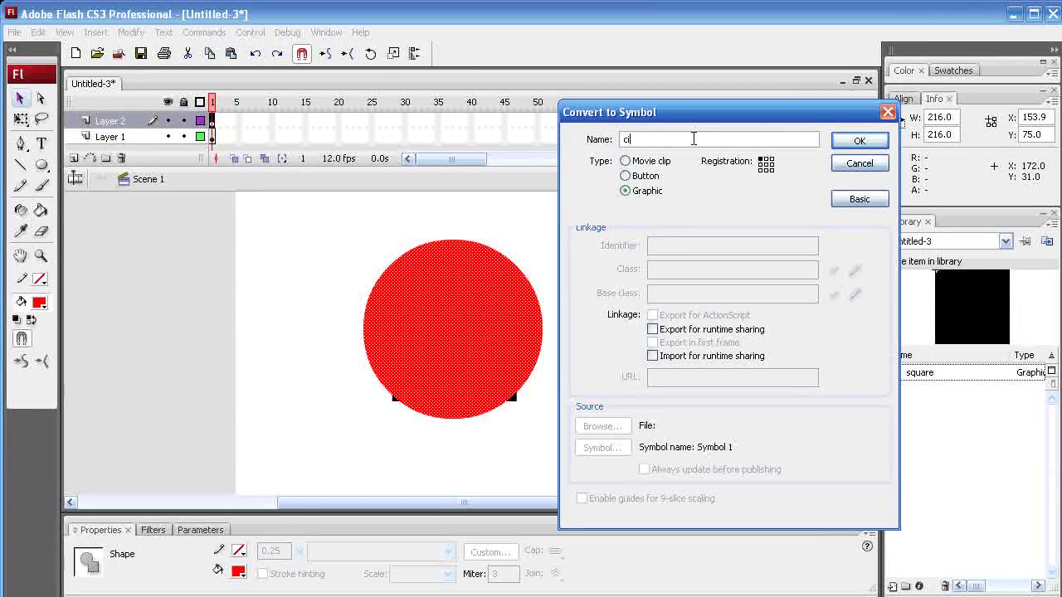
type("rcle")
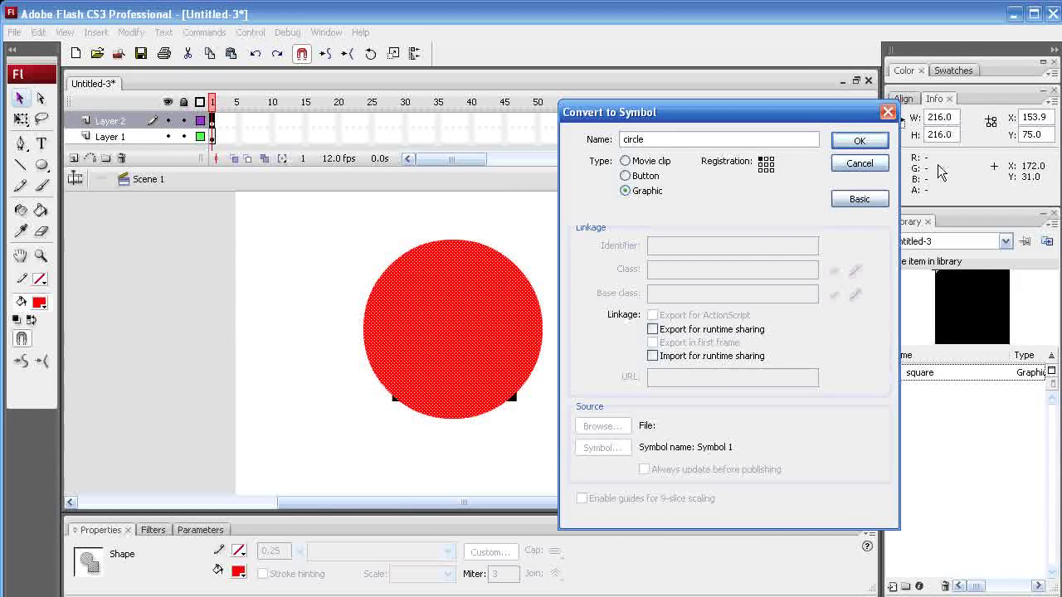
left_click(859, 140)
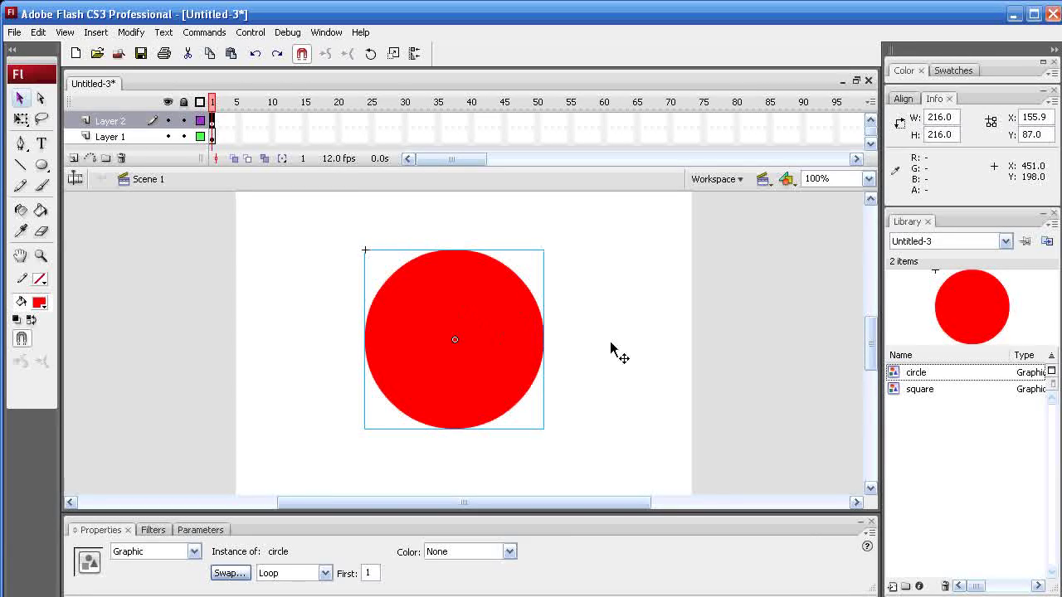
left_click(919, 388)
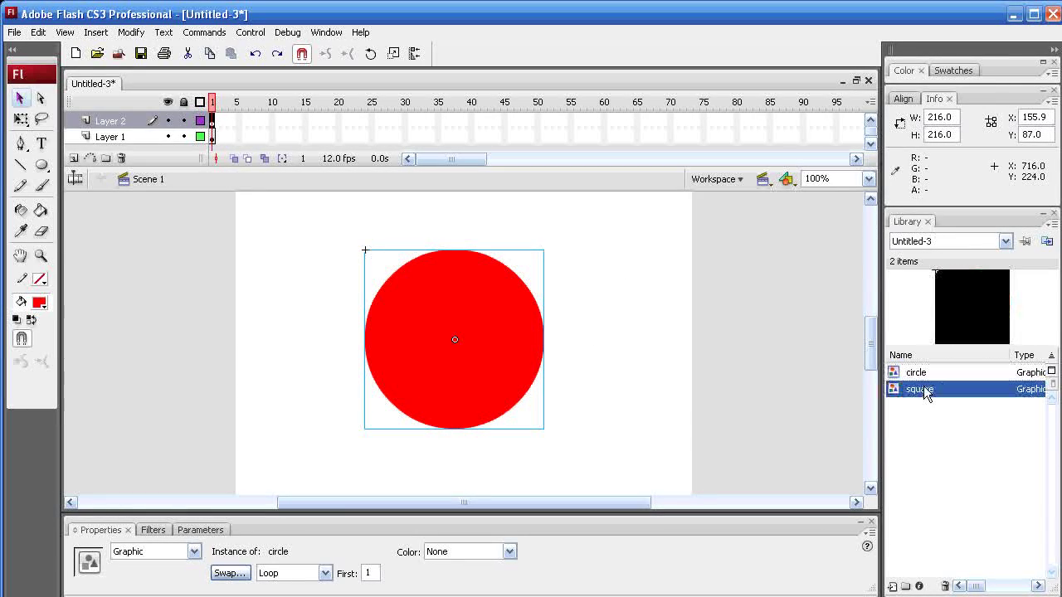
left_click(916, 372)
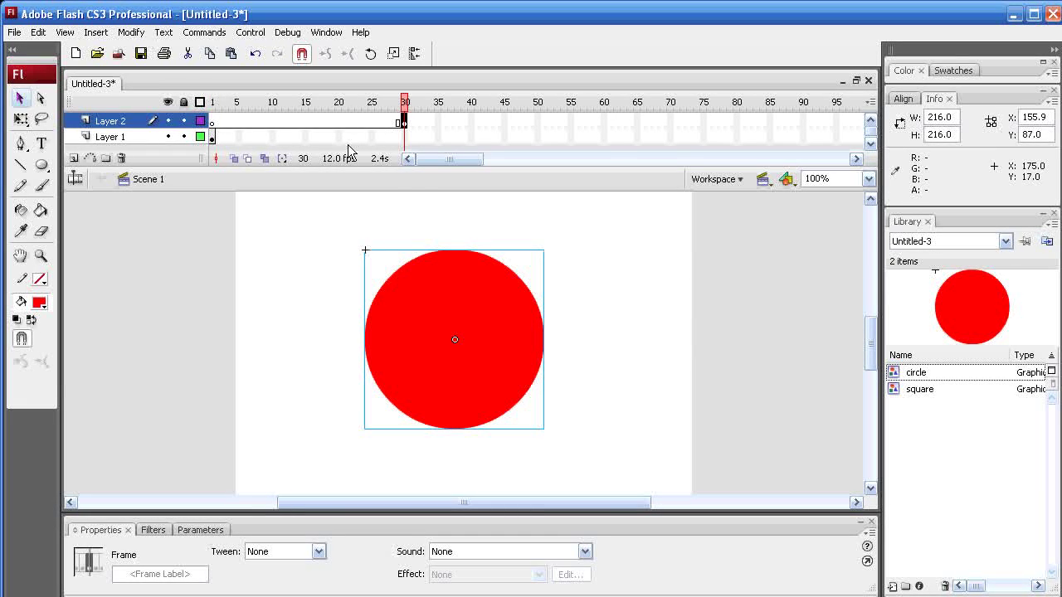
mouse_move(455, 184)
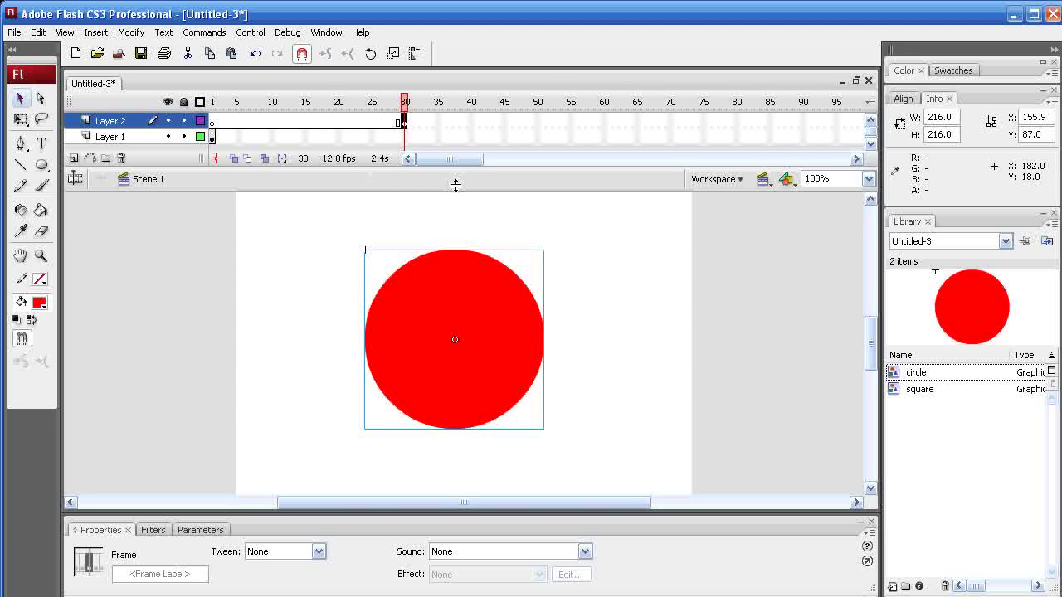
mouse_move(339, 160)
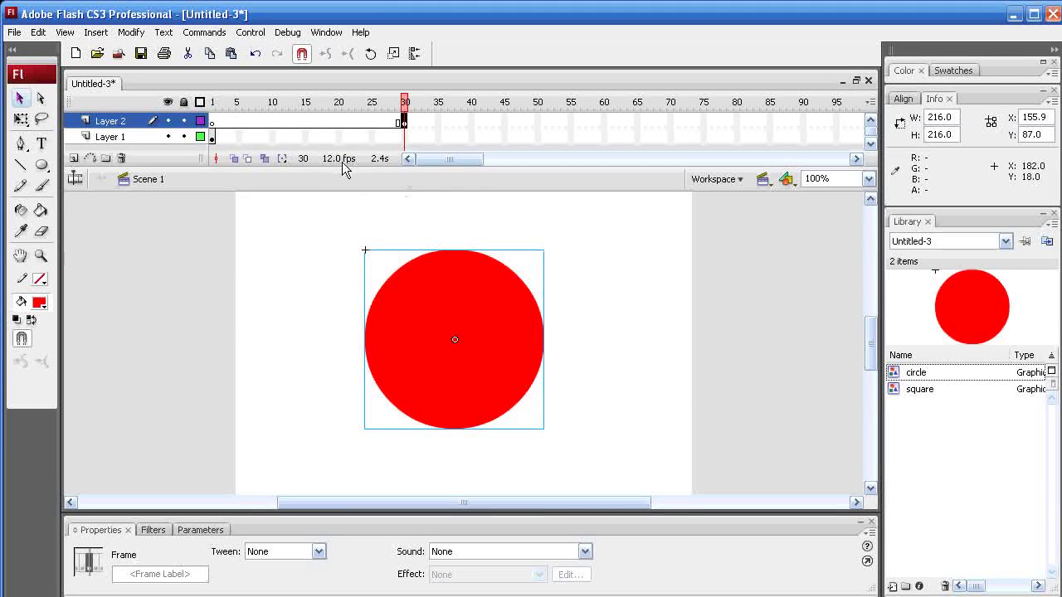
mouse_move(336, 166)
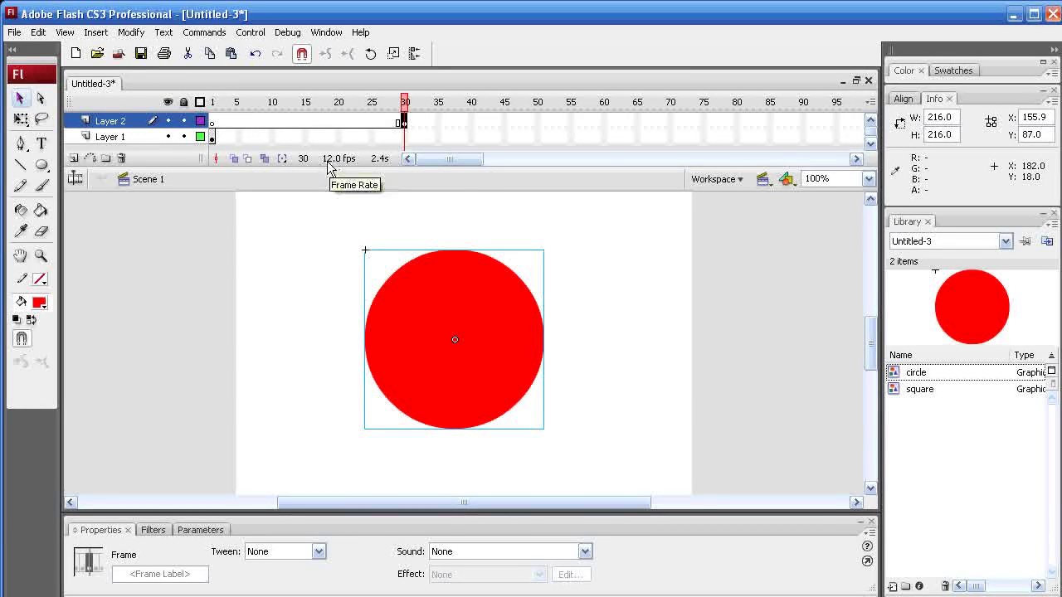
- Check the Document Properties (400 px height, 12 fps) and close them unchanged
left_click(338, 158)
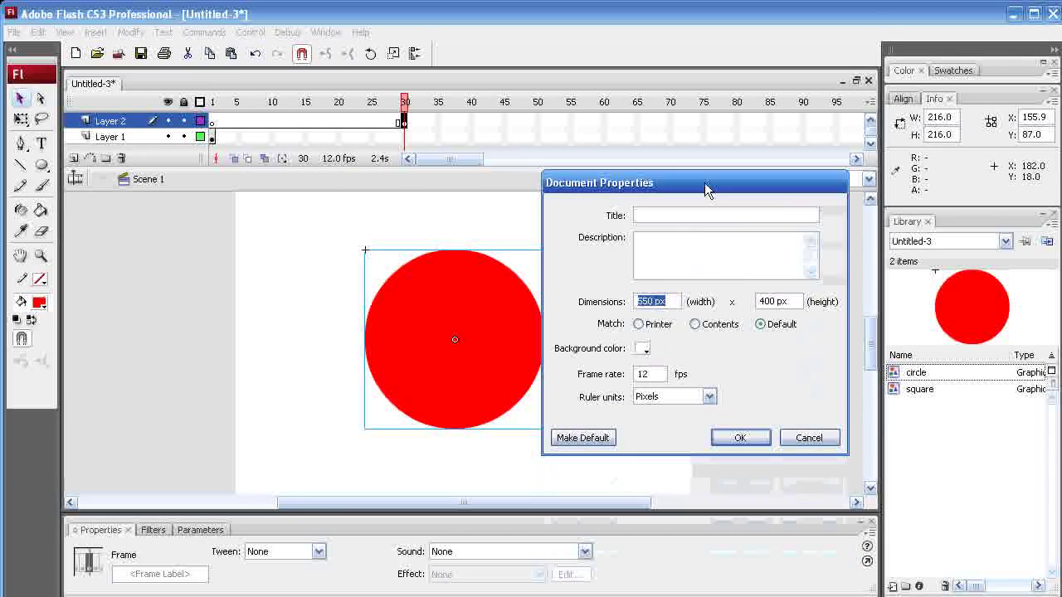
left_click(650, 375)
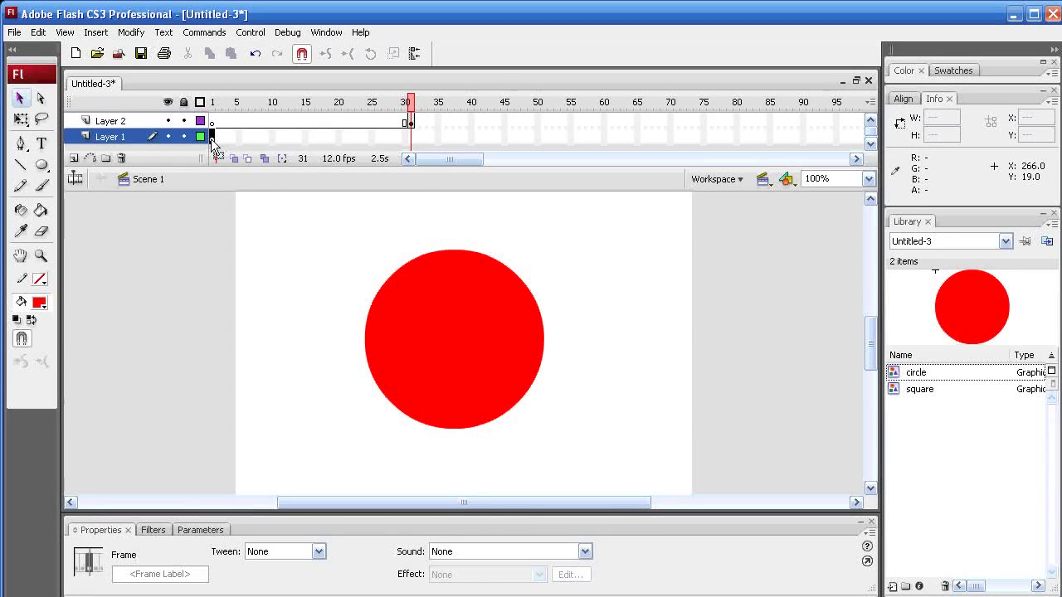
- Insert a keyframe at frame 30 of Layer 1, then scrub to the circle's keyframe at frame 31
right_click(407, 129)
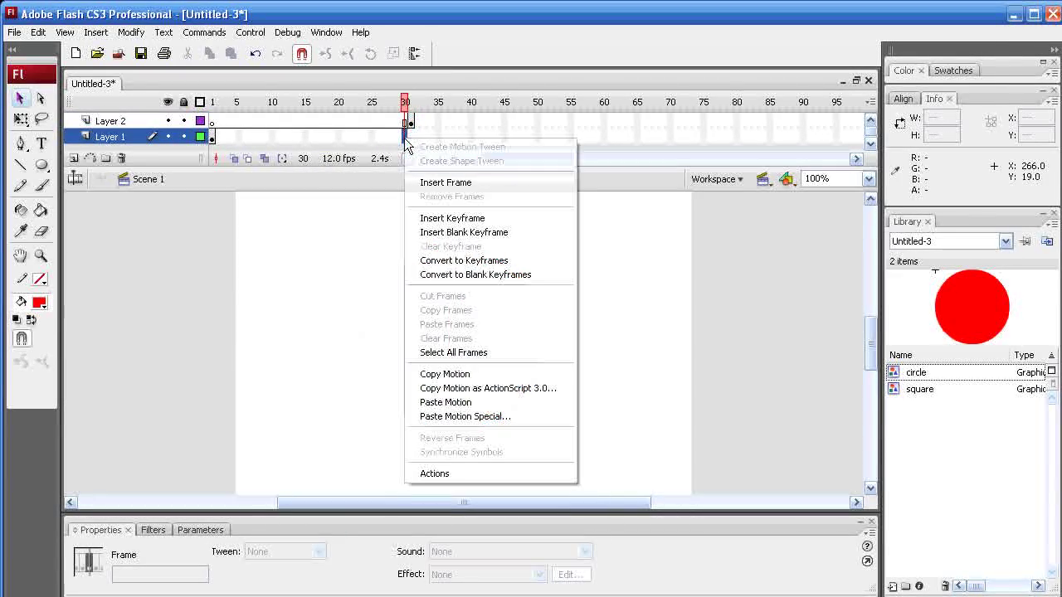
left_click(451, 219)
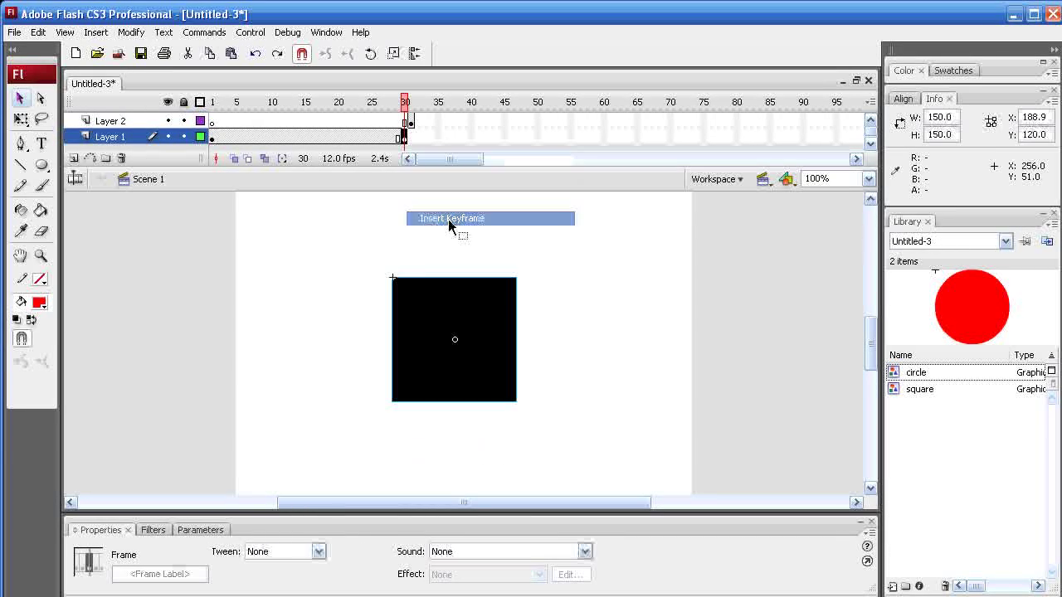
left_click(212, 103)
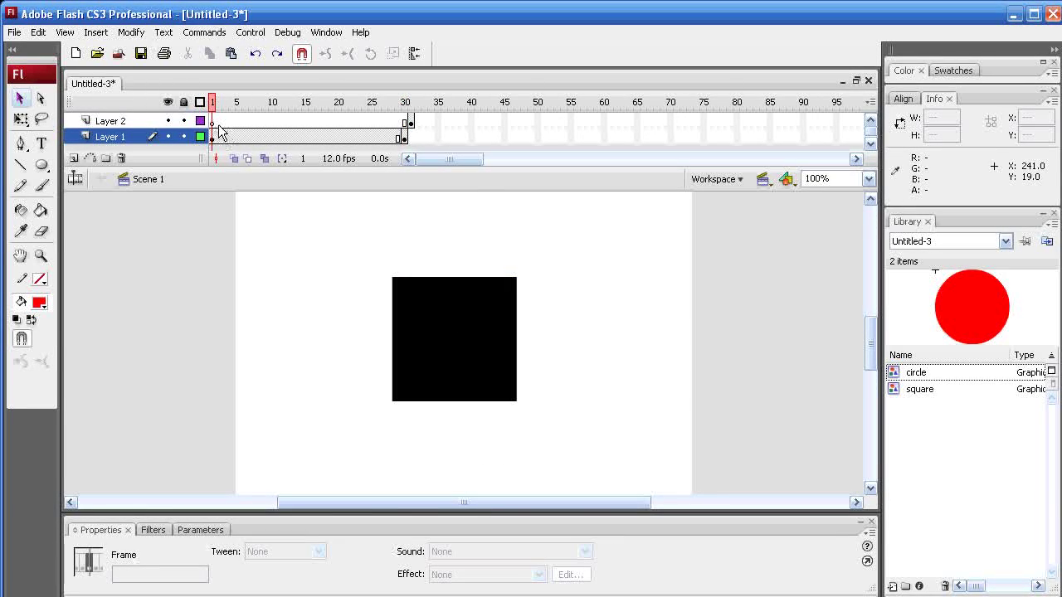
left_click(272, 103)
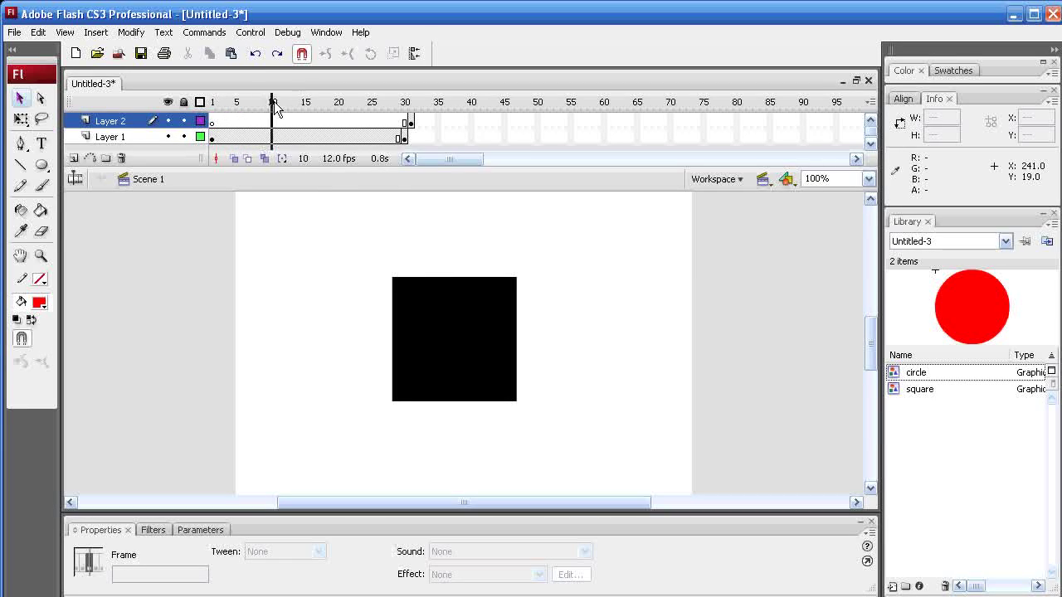
left_click(409, 103)
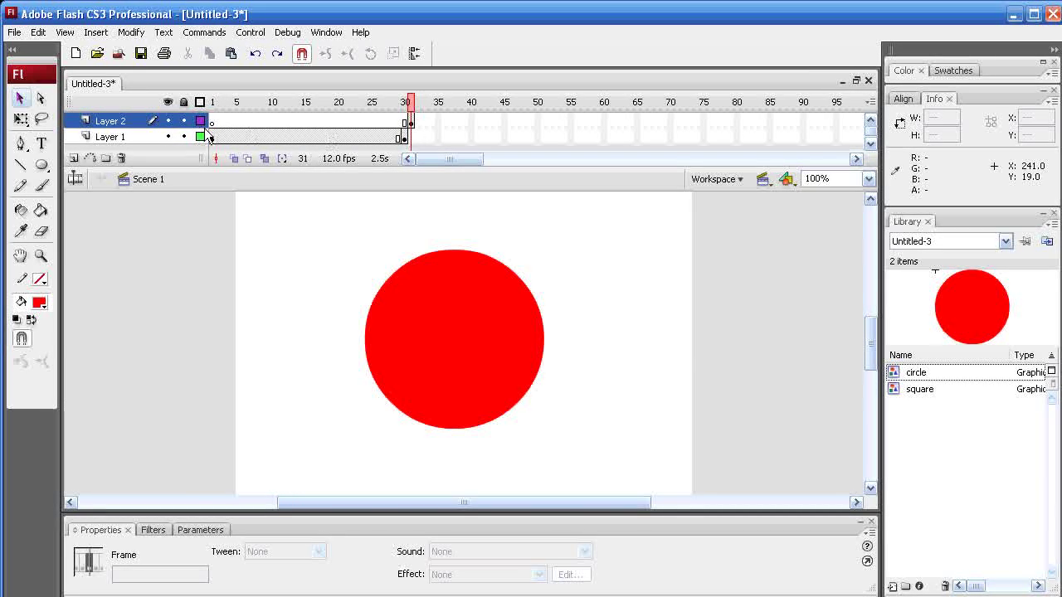
left_click(109, 137)
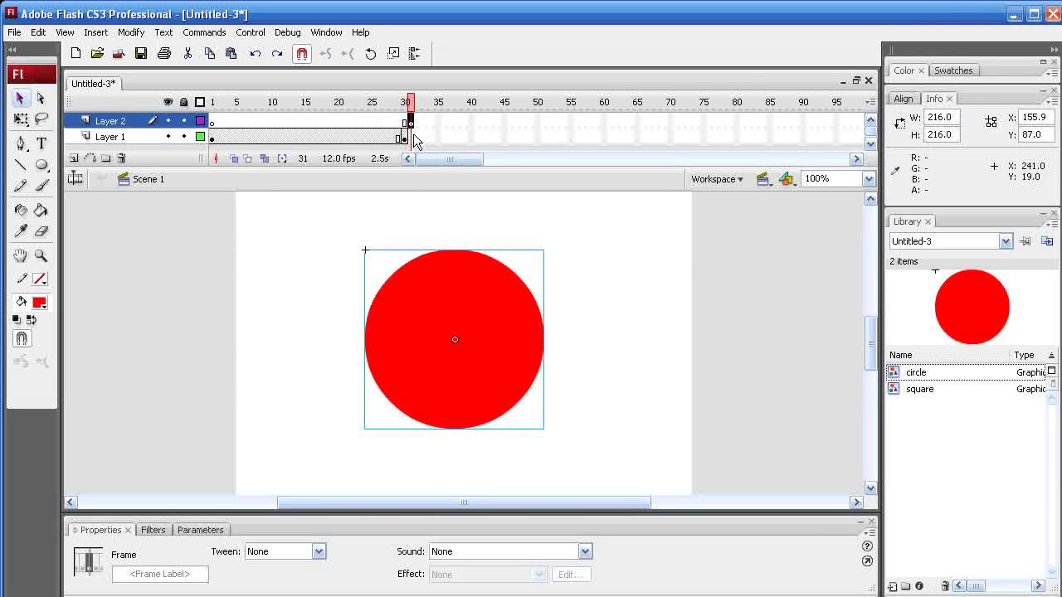
mouse_move(623, 132)
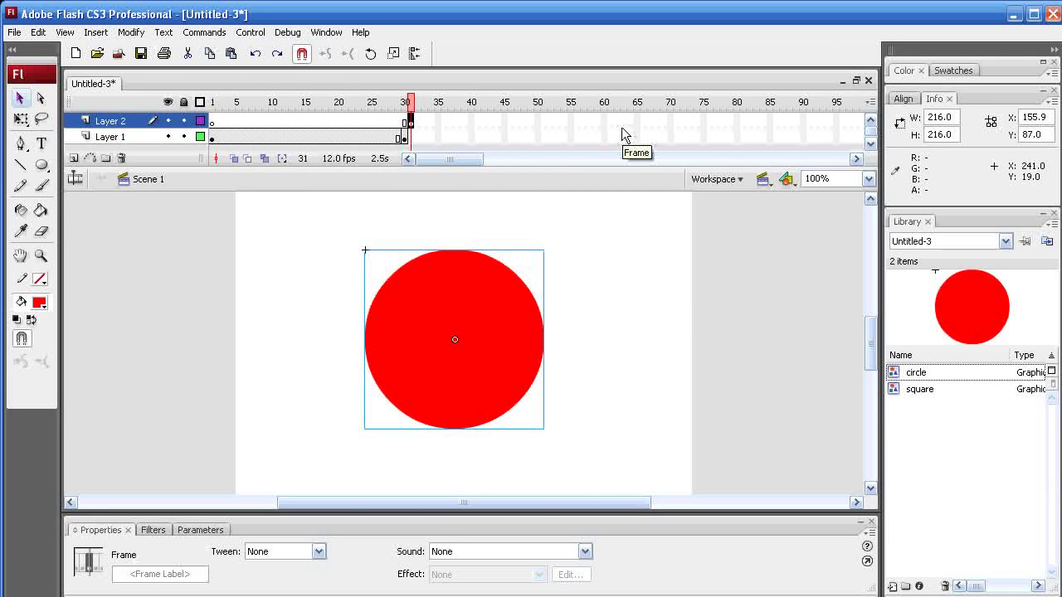
- Insert an ending keyframe at frame 61 on Layer 2 for the red circle
right_click(614, 125)
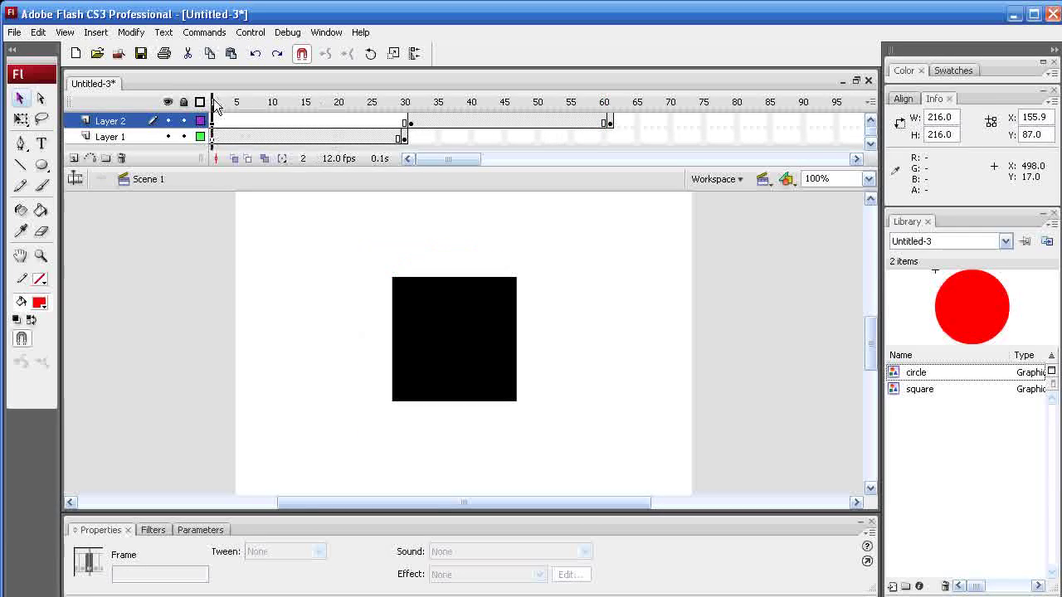
- Set the square's Color effect at frame 30 to Alpha 0%, making it fully transparent
left_click(213, 103)
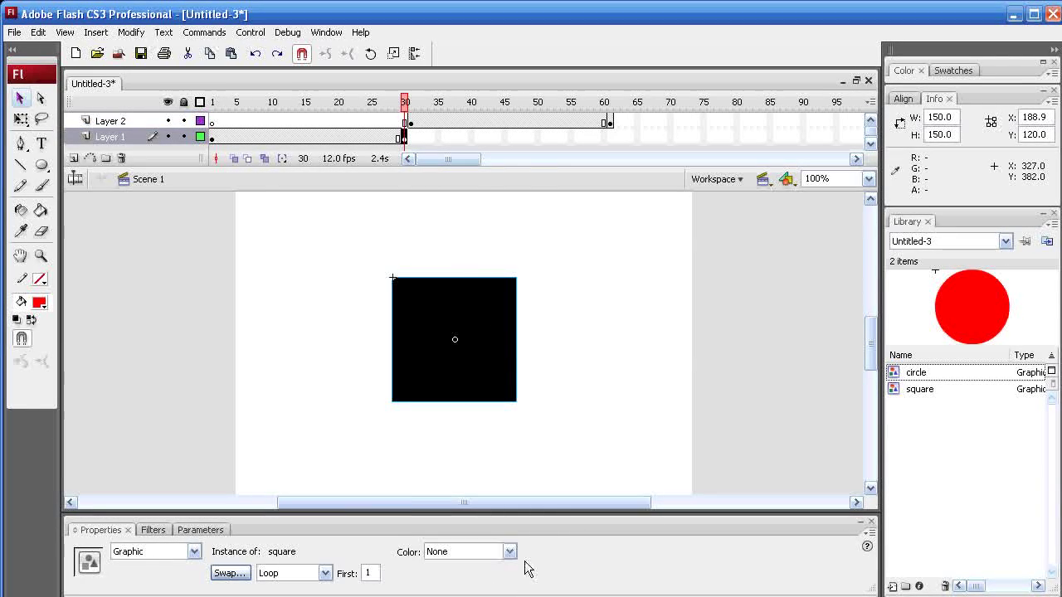
left_click(506, 551)
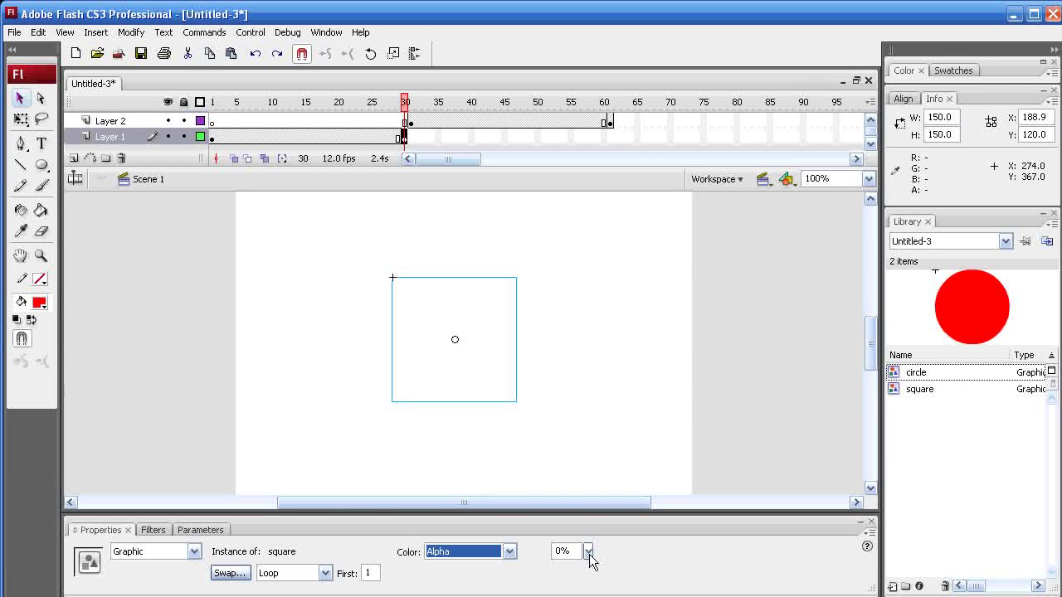
left_click(589, 551)
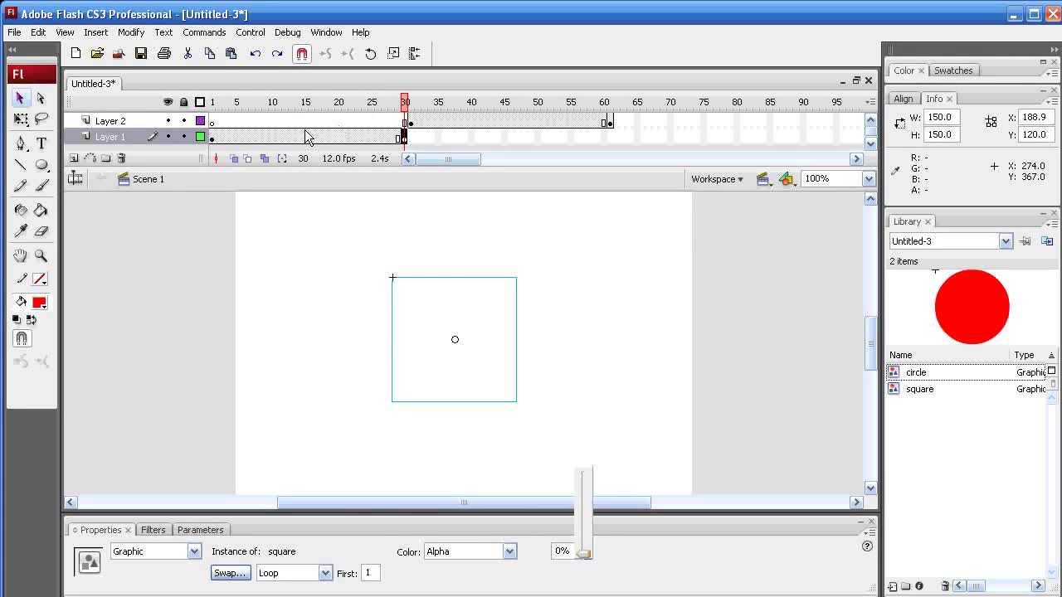
left_click(297, 141)
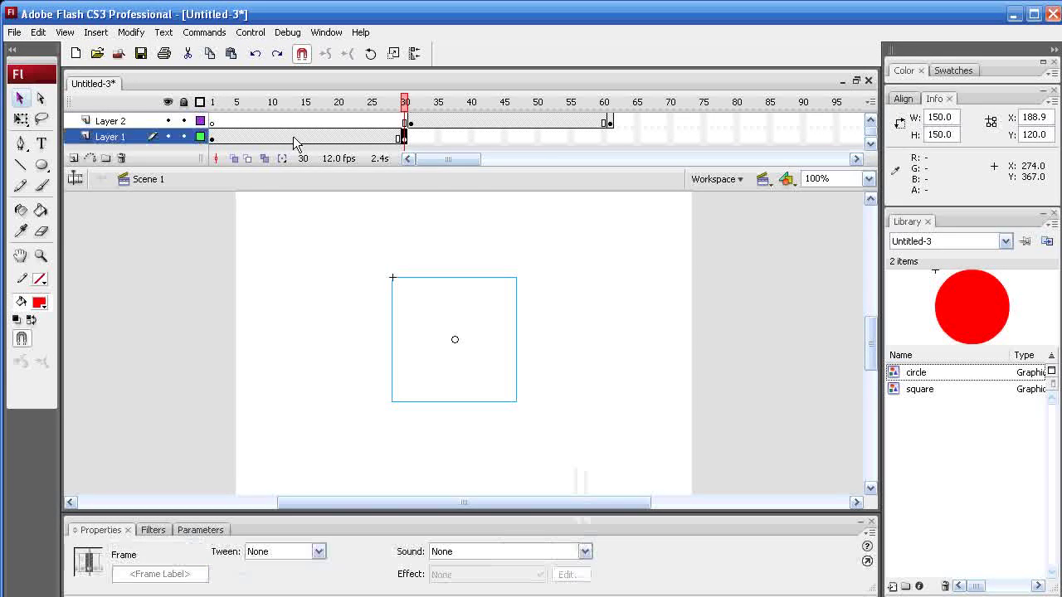
- Create a motion tween on Layer 1 from frame 1 to 30 fading the square out, checking frame 12
right_click(295, 136)
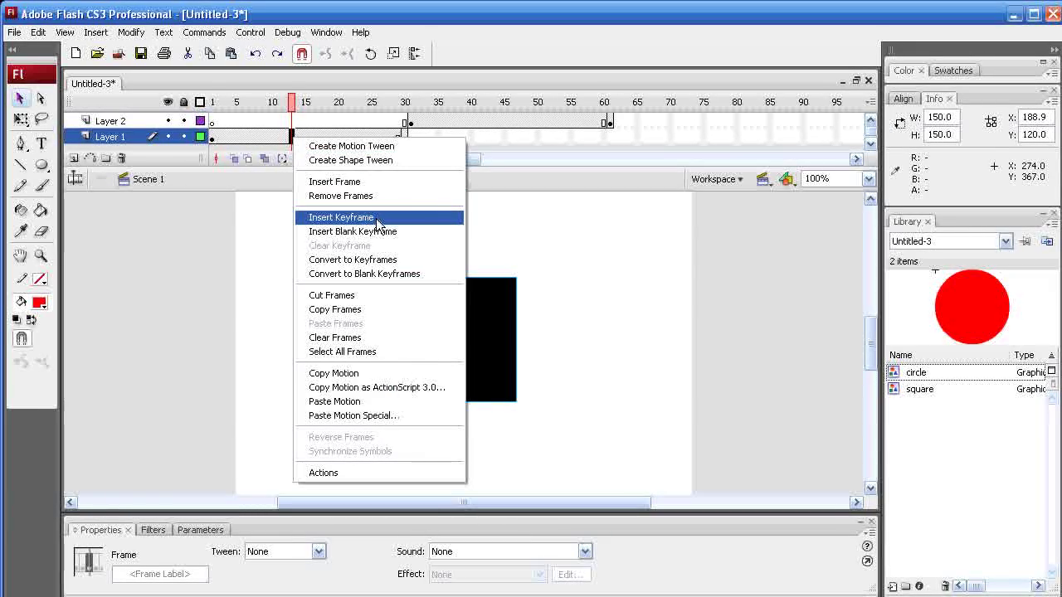
mouse_move(352, 146)
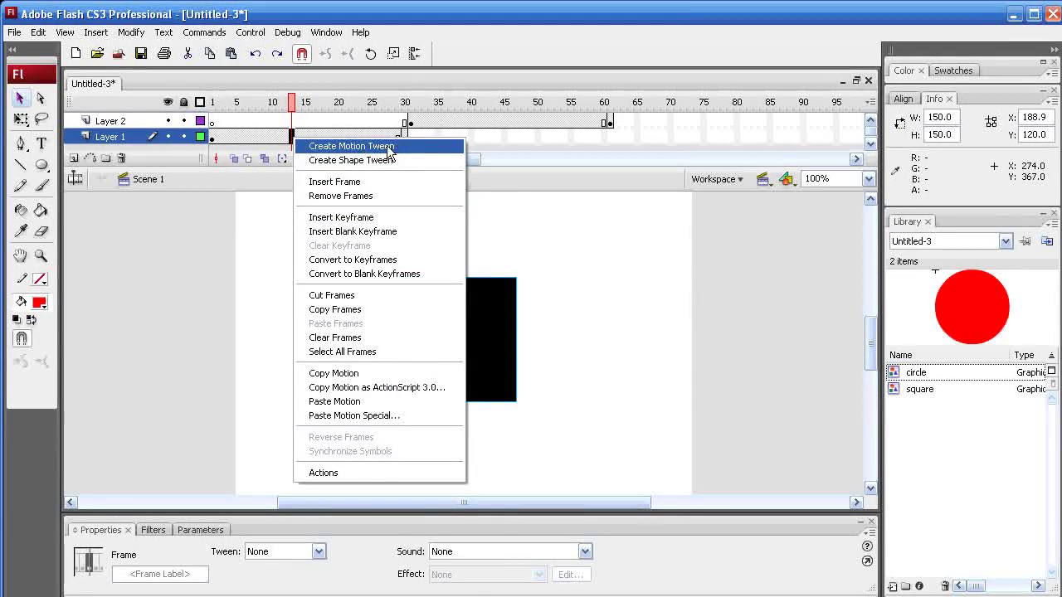
left_click(351, 146)
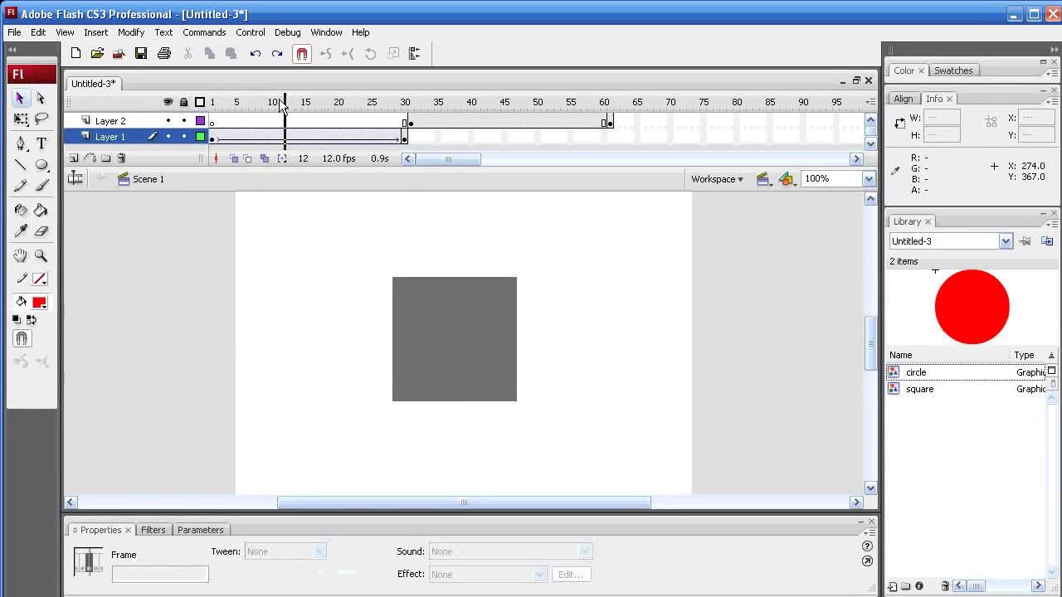
left_click(404, 103)
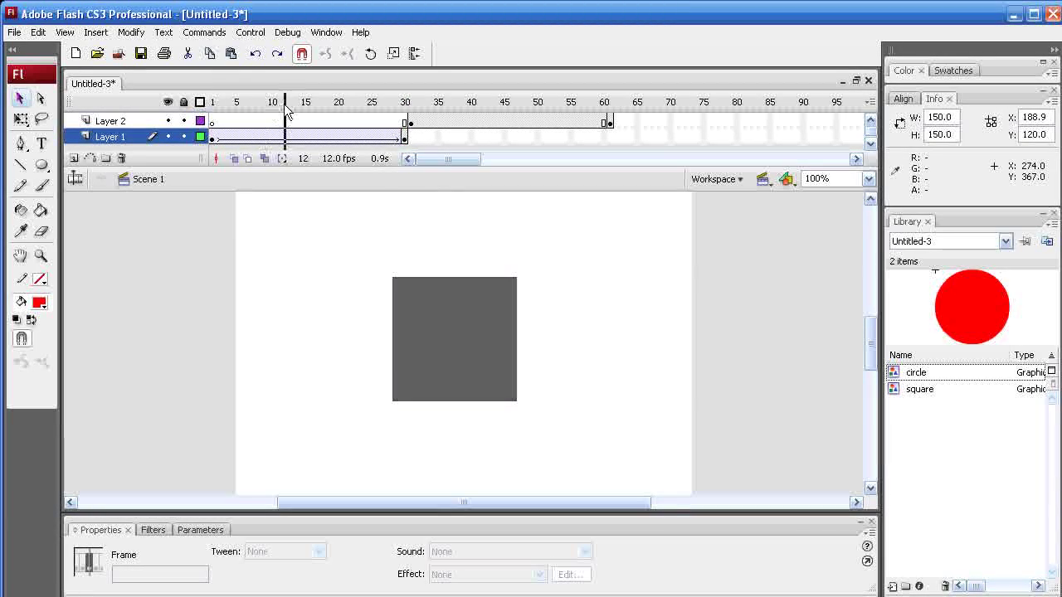
left_click(405, 102)
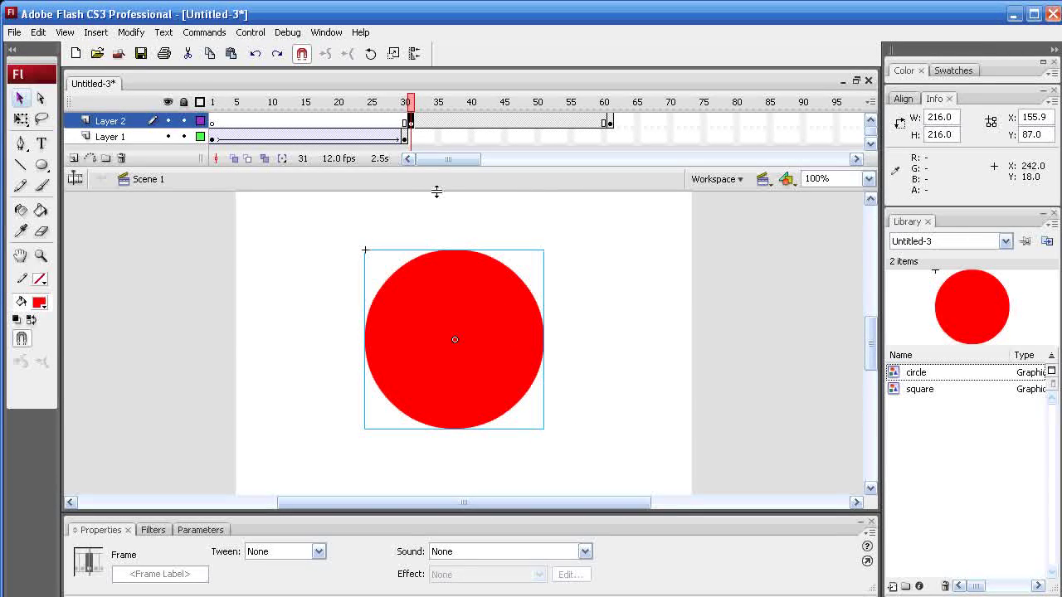
- Set the circle's Color effect at frame 31 to Alpha 0% so it starts invisible
left_click(485, 357)
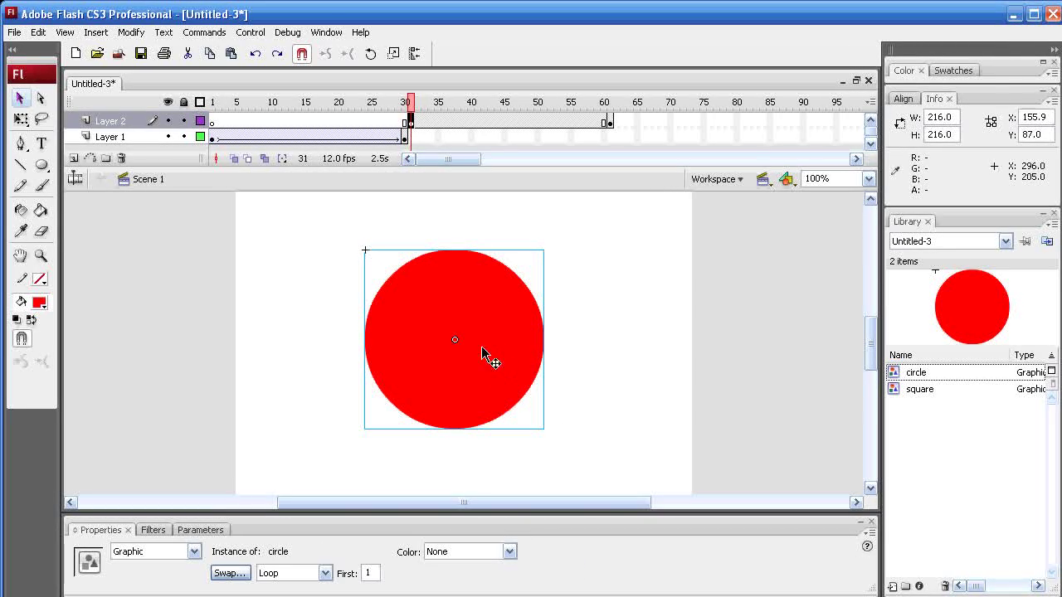
left_click(512, 551)
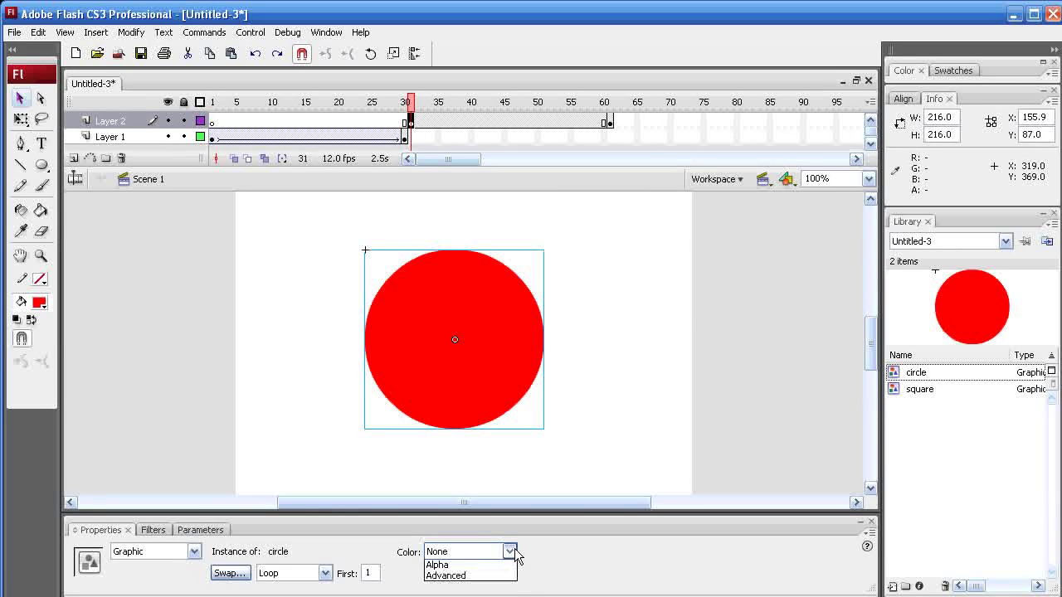
left_click(436, 564)
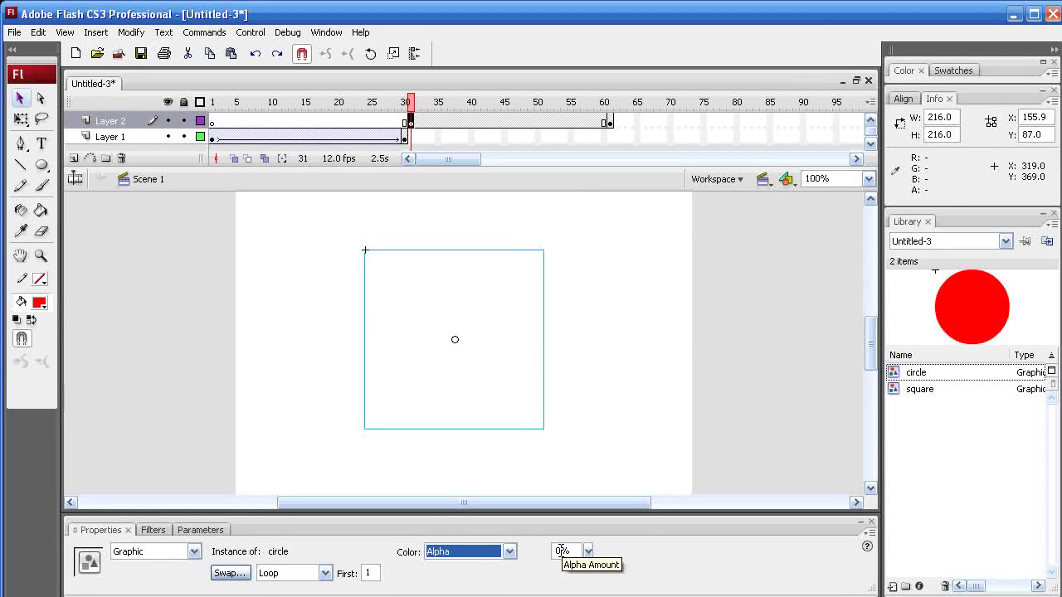
left_click_drag(584, 551, 585, 494)
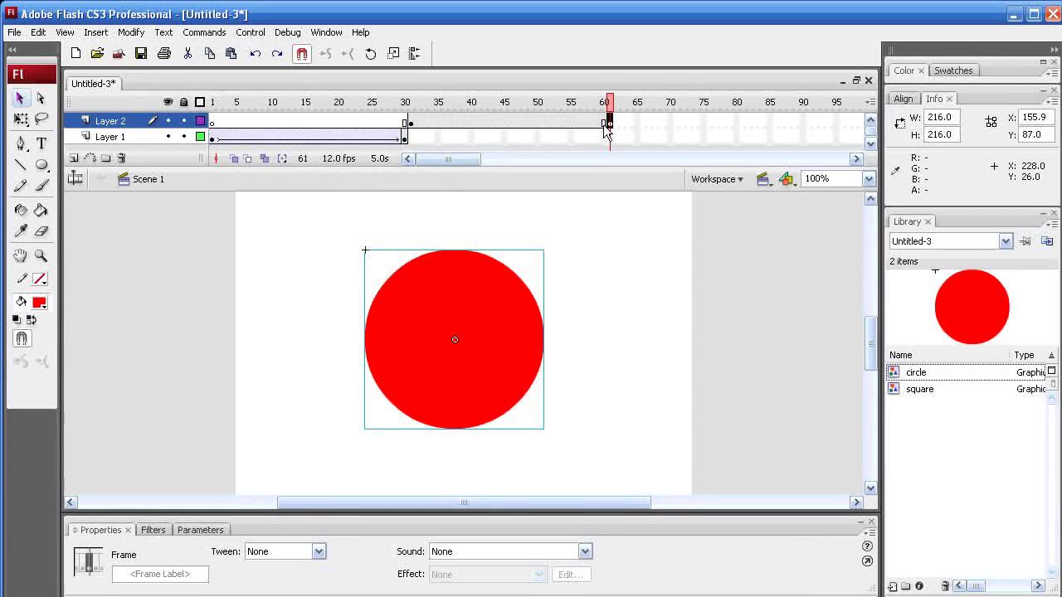
mouse_move(501, 357)
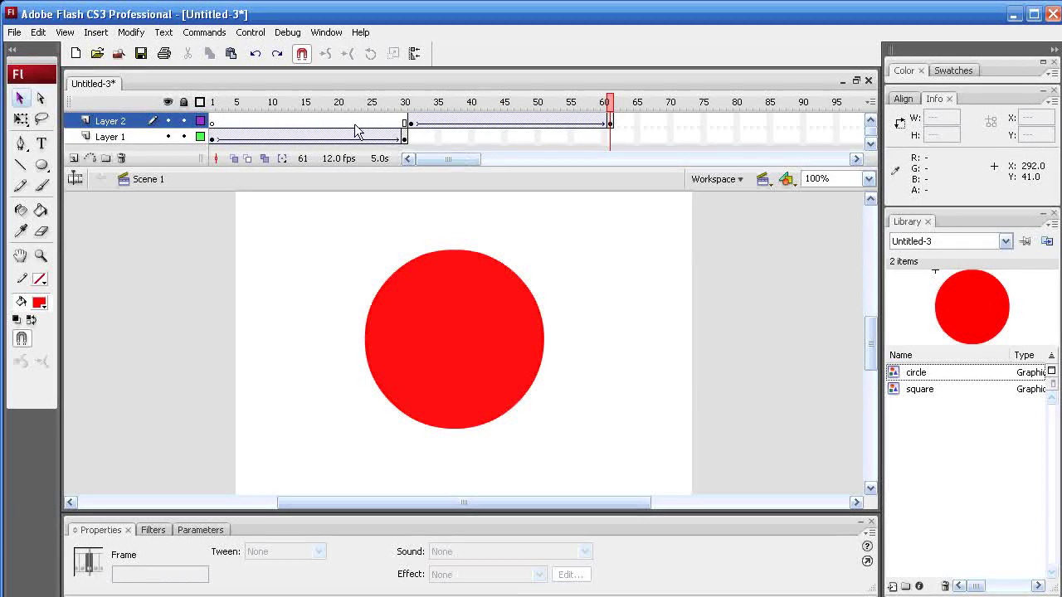
- Test the movie with Ctrl+Enter and move the SWF player aside to watch the square fade
key("ctrl+Return")
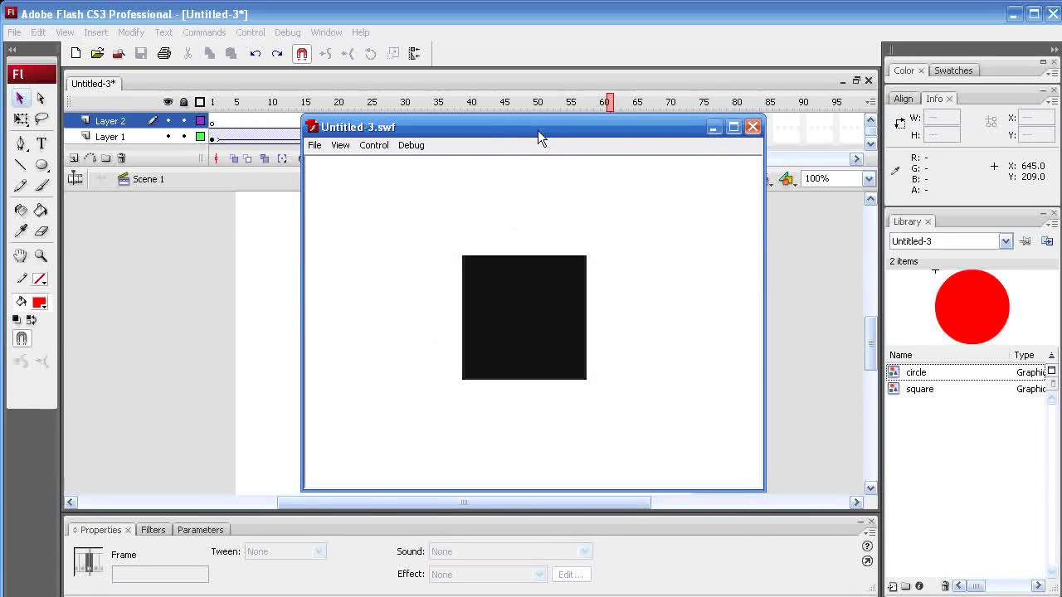
left_click_drag(531, 126, 383, 97)
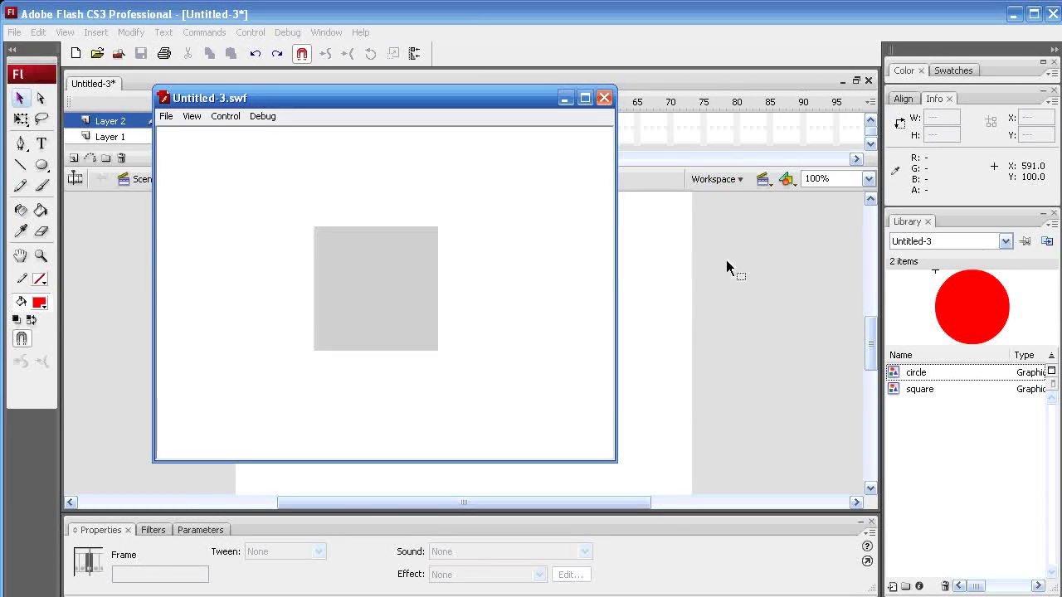